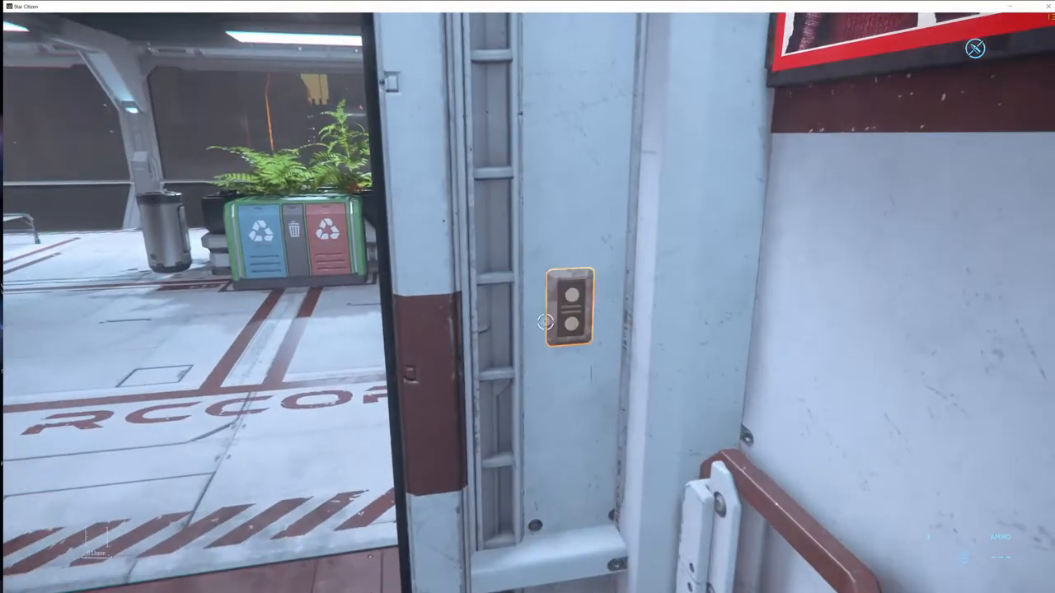
Retrieve the stored MISC Freelancer MAX from the Fleet Manager ship list.
click(568, 307)
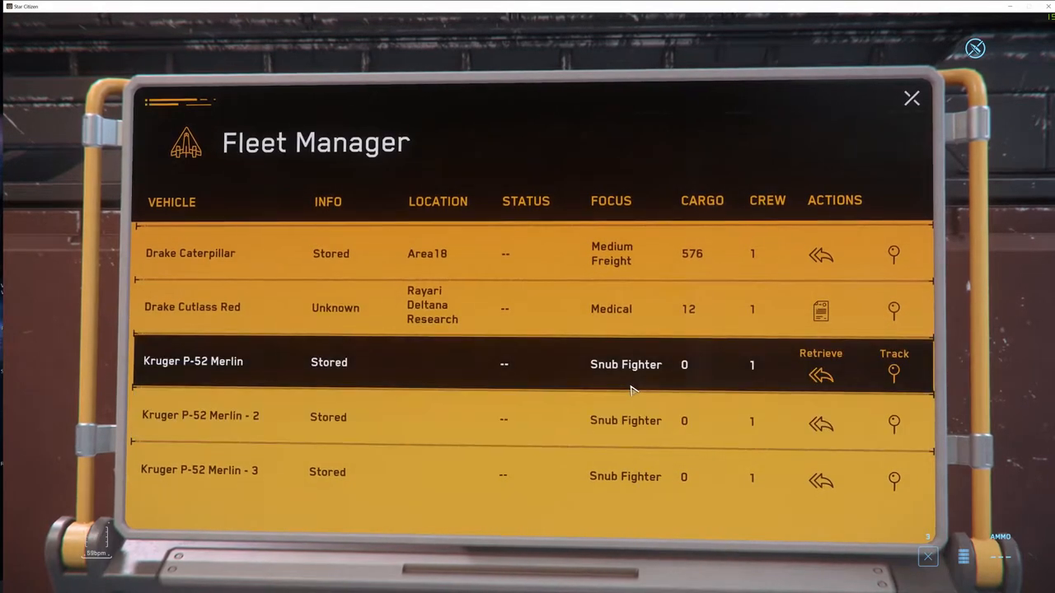
scroll(down, 3)
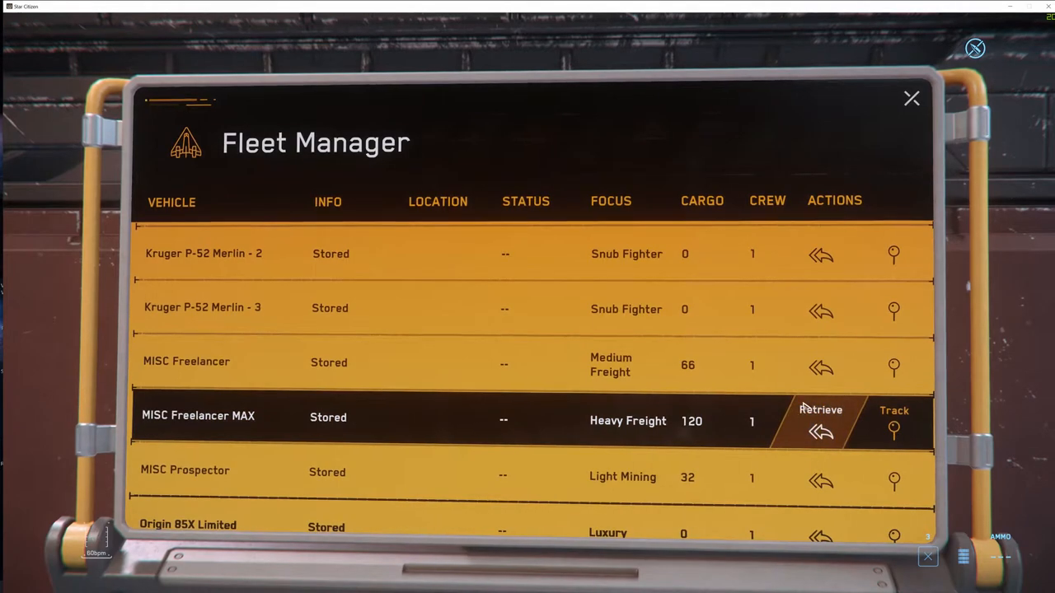
click(819, 420)
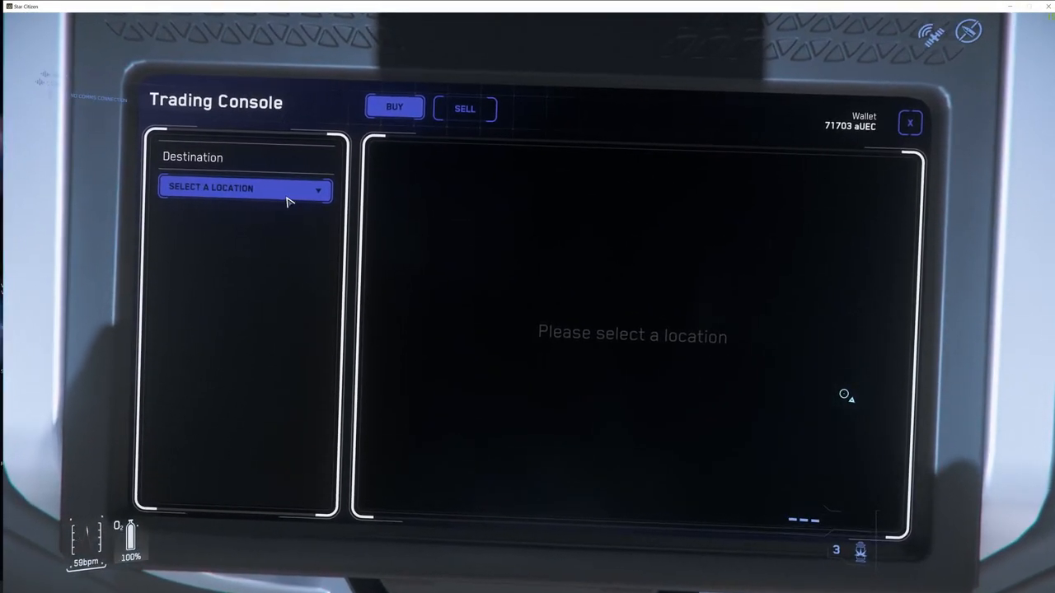
Expand the Destination dropdown, revealing Drake Cutlass Red and MISC Freelancer MAX.
click(242, 187)
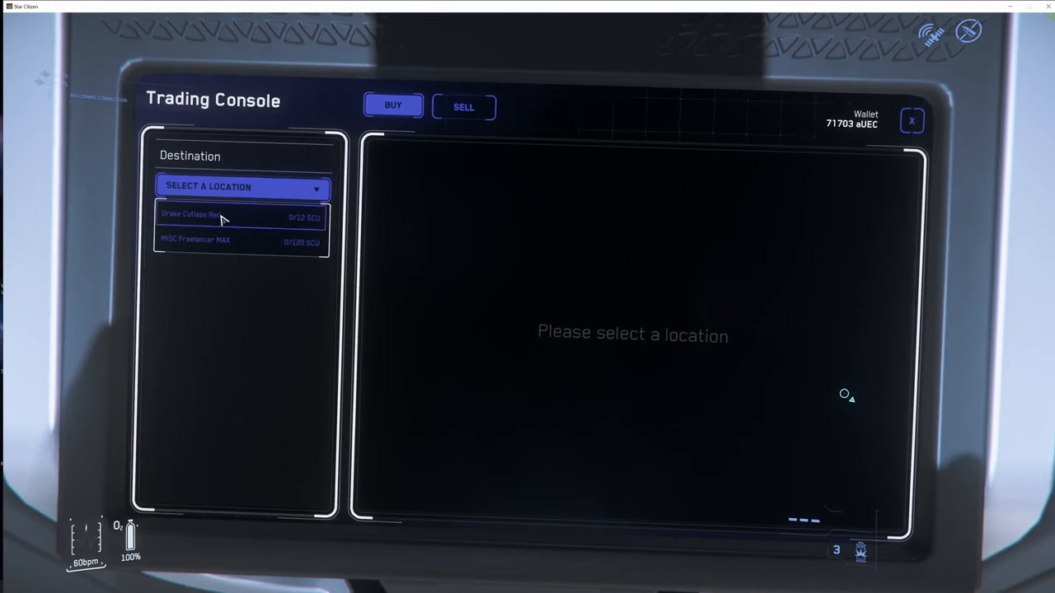